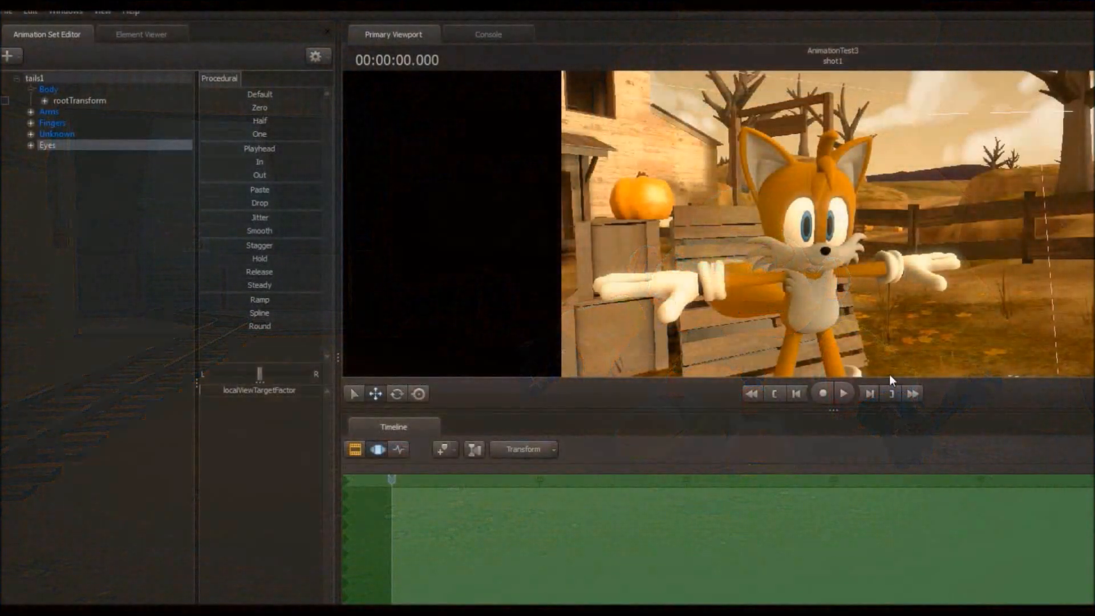
Expand the Eyes control group of tails1 in the Animation Set Editor
click(32, 145)
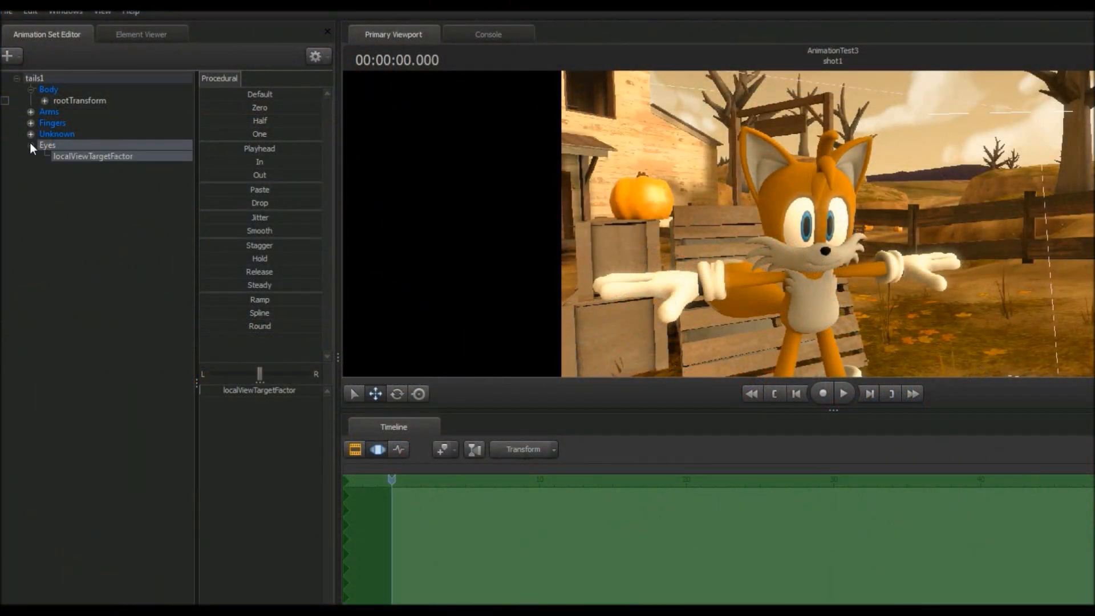
mouse_move(891, 250)
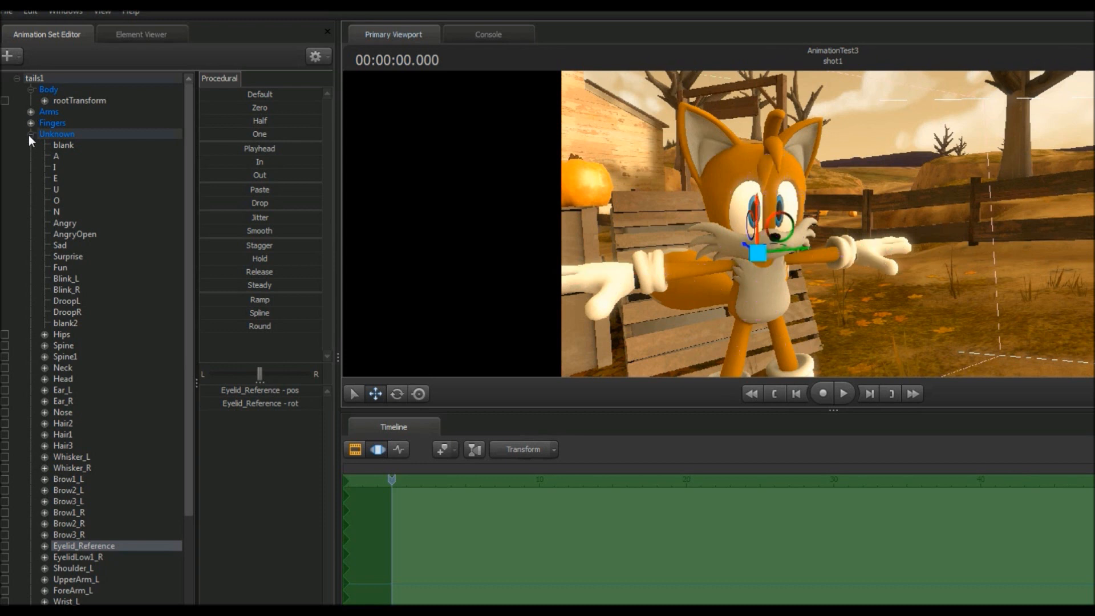
Switch to Explorer's EditModels\unleashedtails folder holding mdldecompiler.qc
click(31, 133)
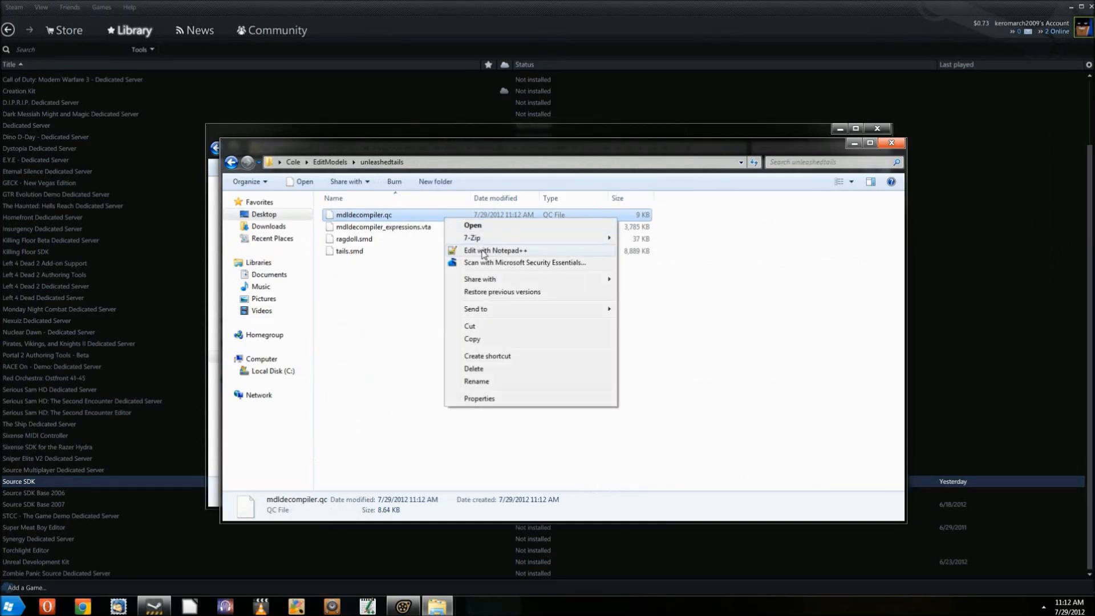
Open mdldecompiler.qc in Notepad++ and scroll through its flex controllers, hitboxes and ragdoll sequence
click(495, 250)
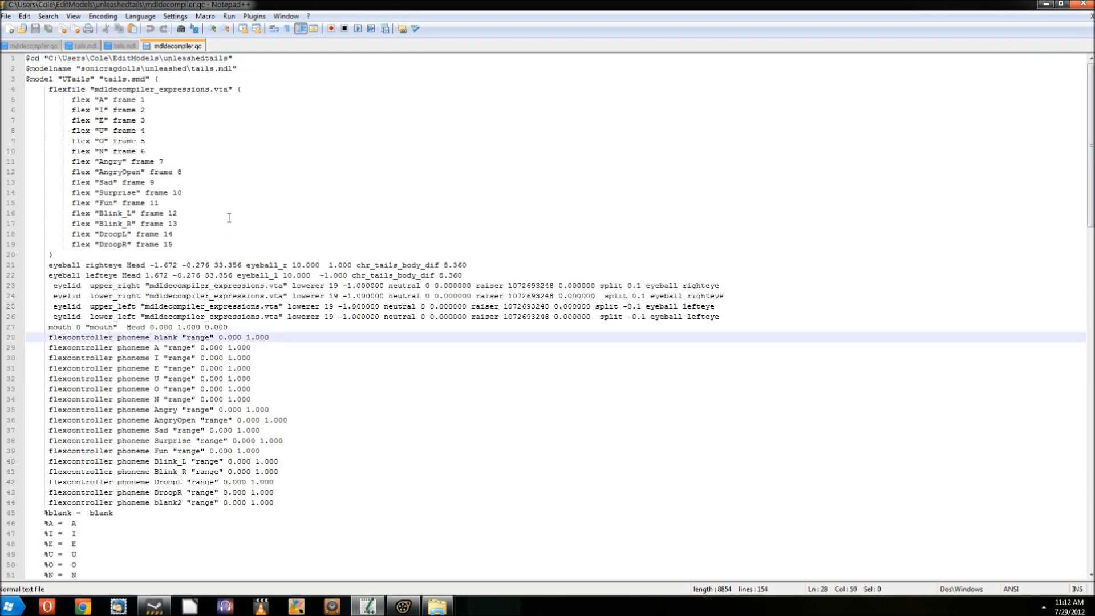
scroll(down, 3)
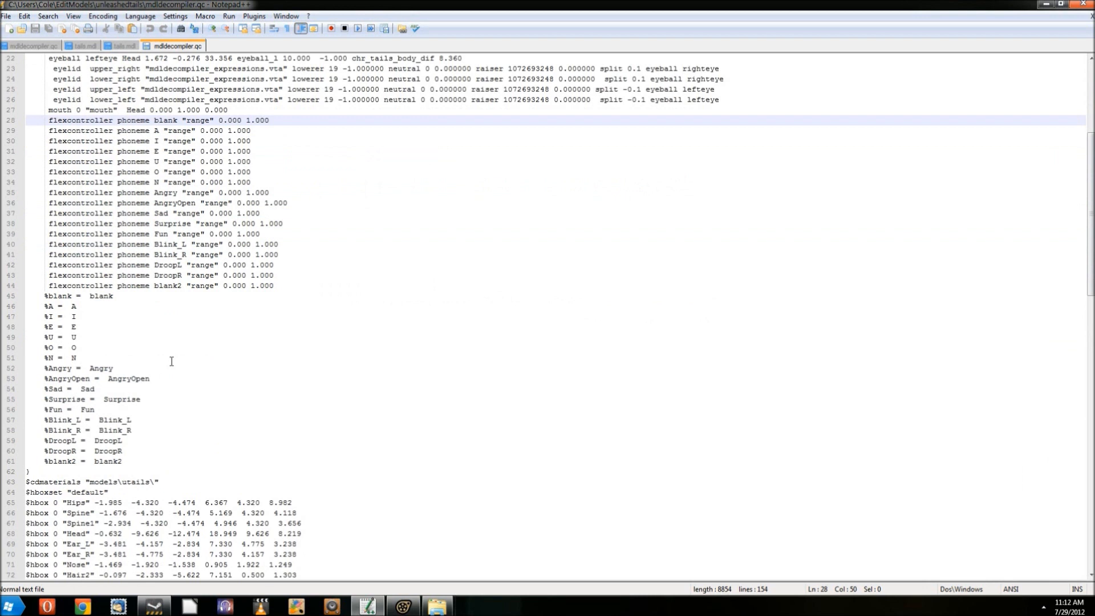
scroll(down, 3)
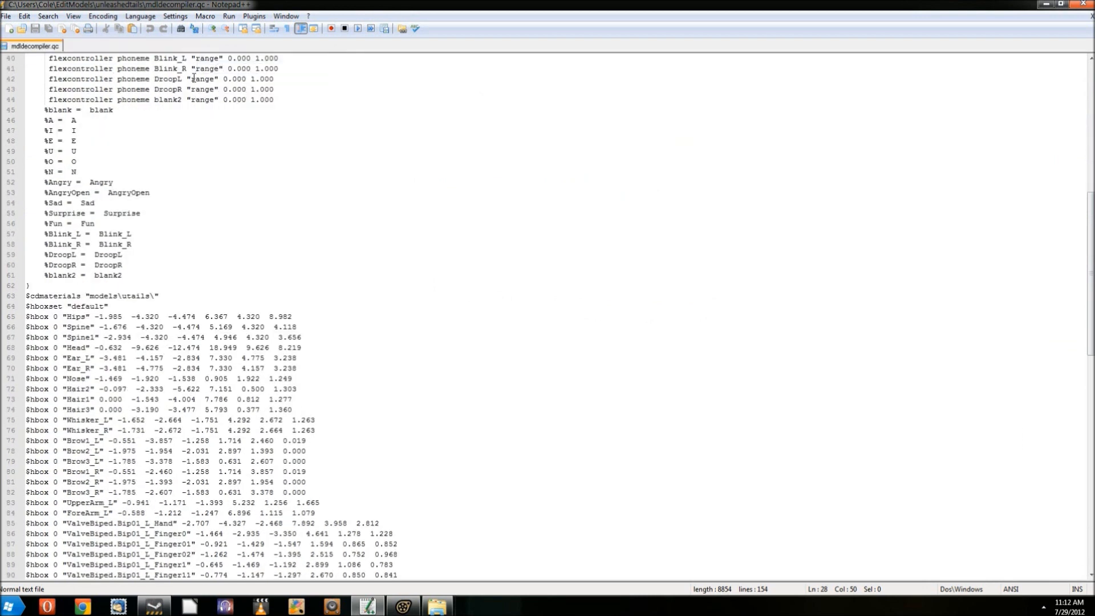
scroll(down, 3)
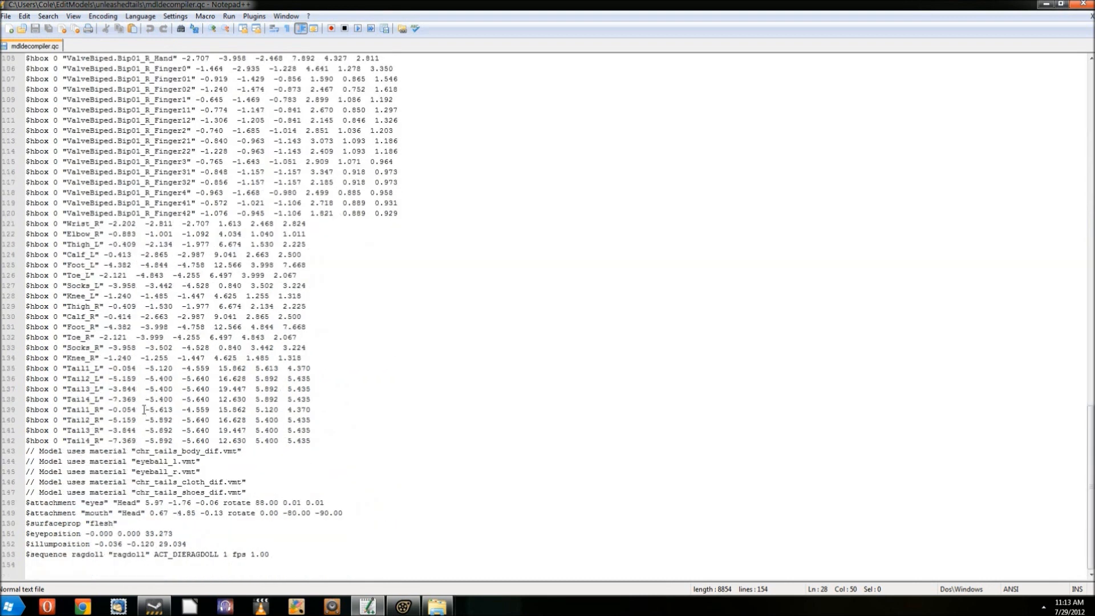
scroll(up, 3)
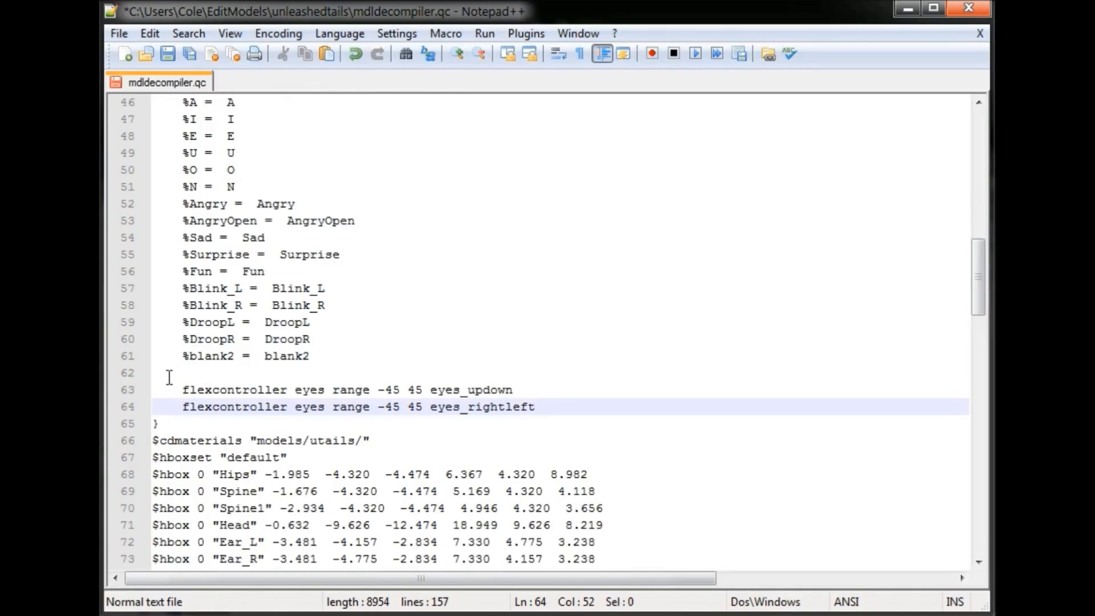
mouse_move(573, 404)
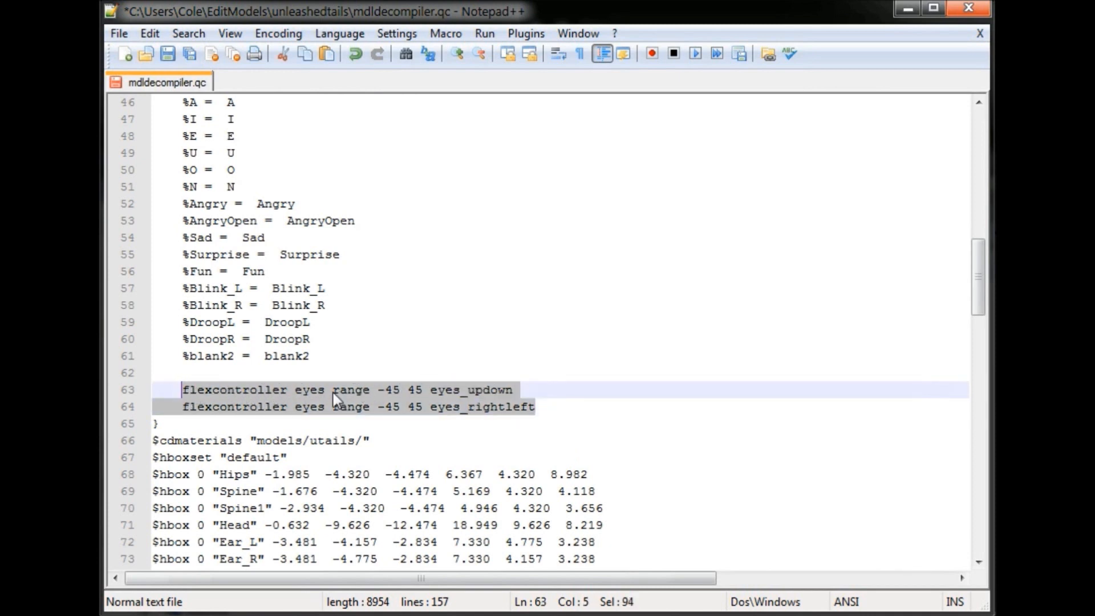
mouse_move(591, 410)
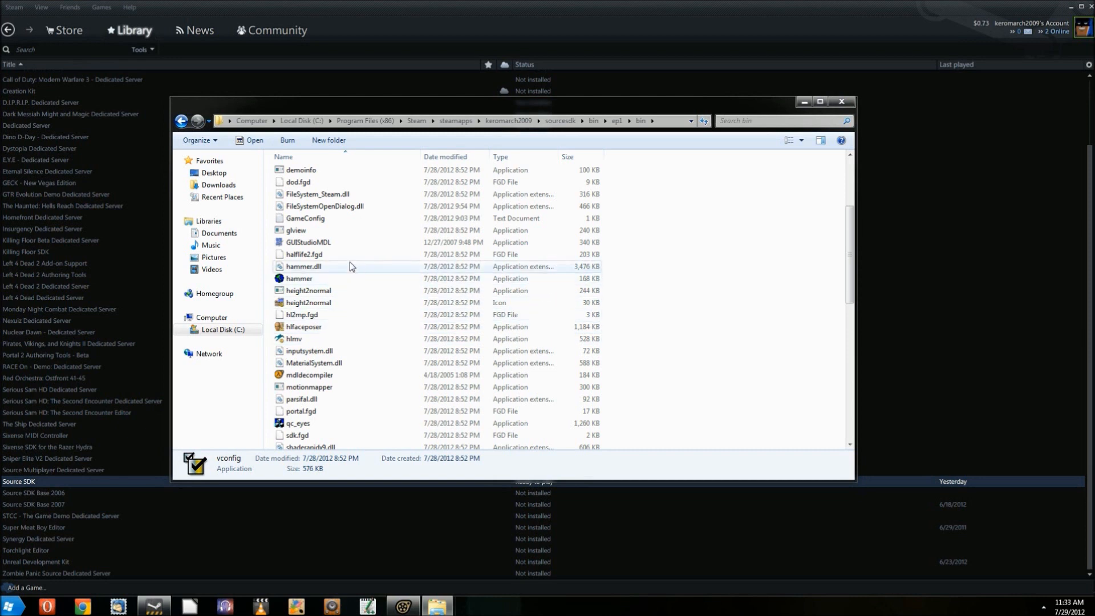
Launch GUIStudioMDL, dismiss the gameinfo warning, and target Source Filmmaker [Beta] with Orange Box
click(307, 242)
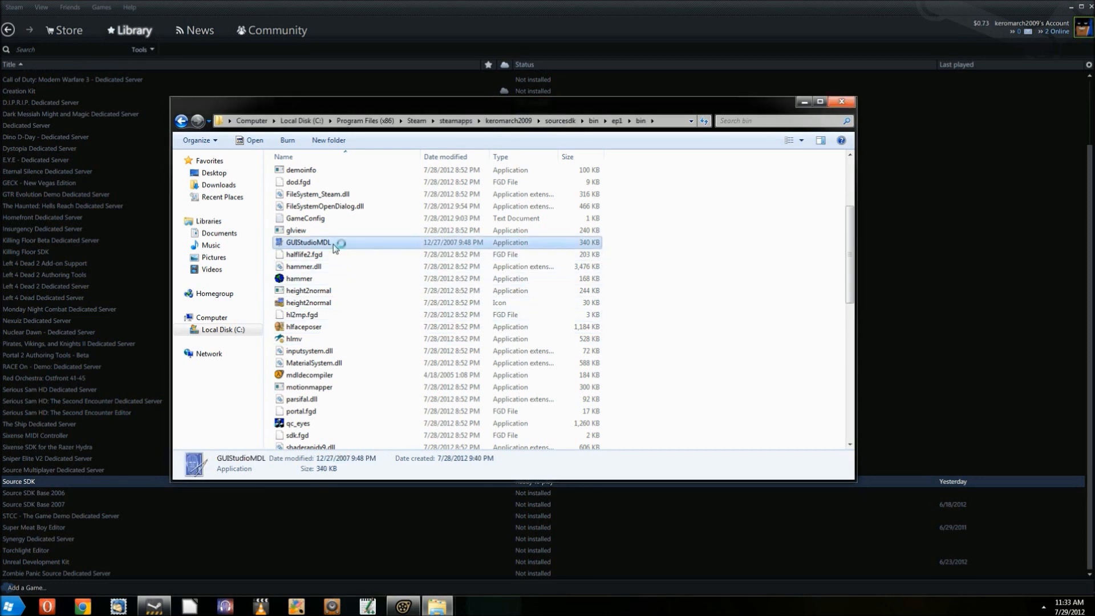
mouse_move(451, 271)
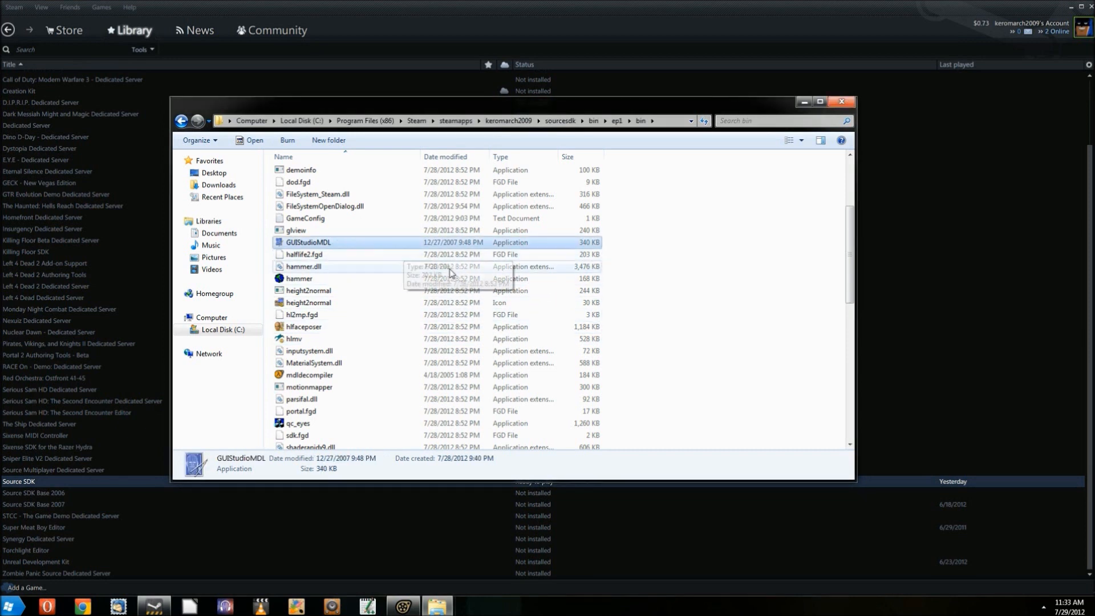
double_click(308, 242)
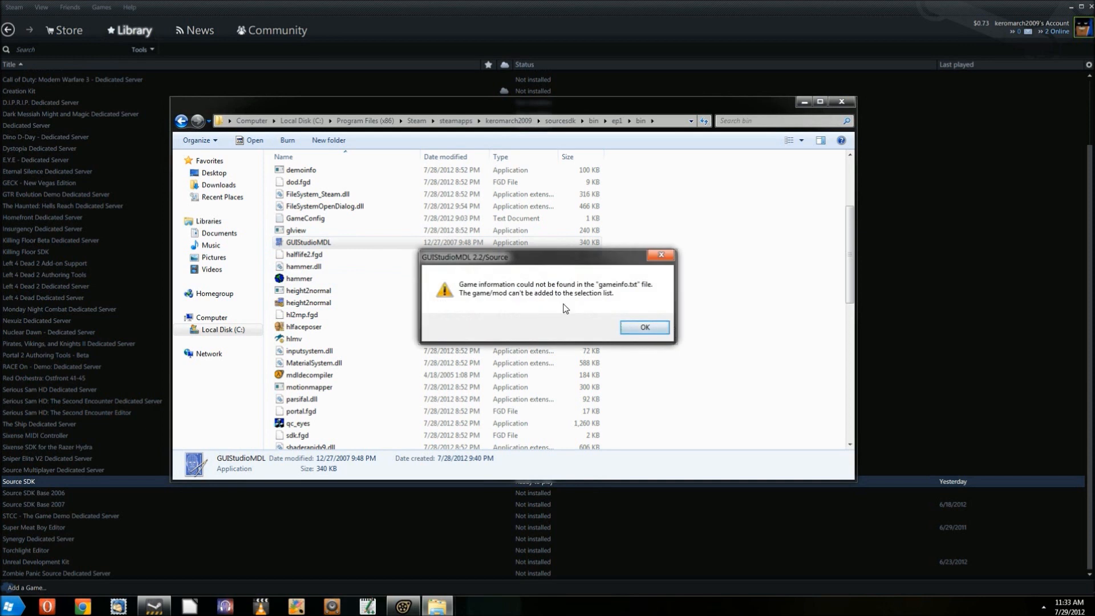
click(644, 327)
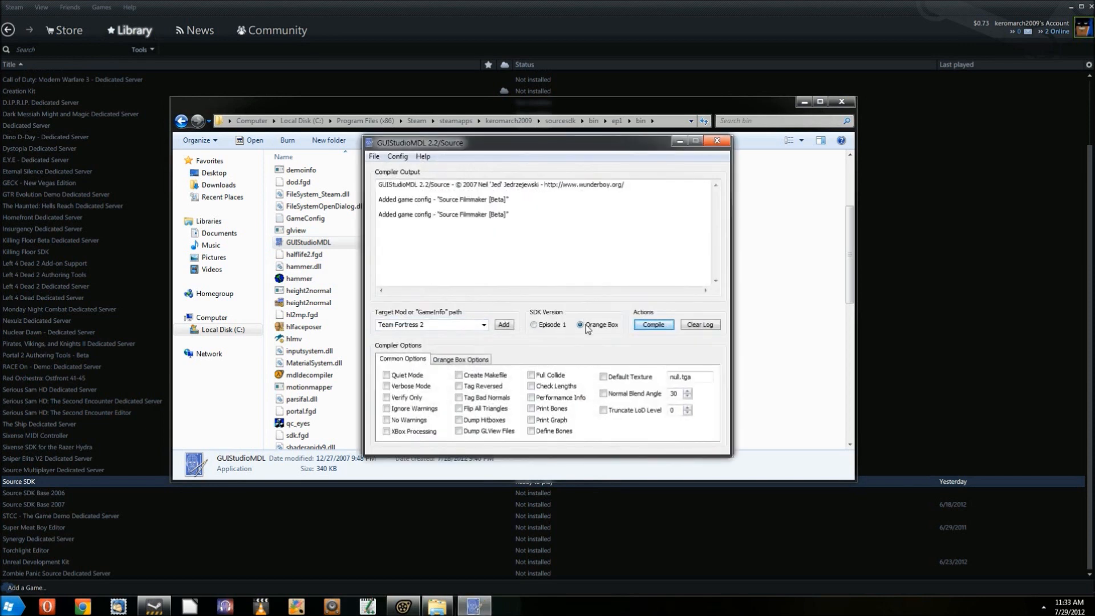
click(502, 325)
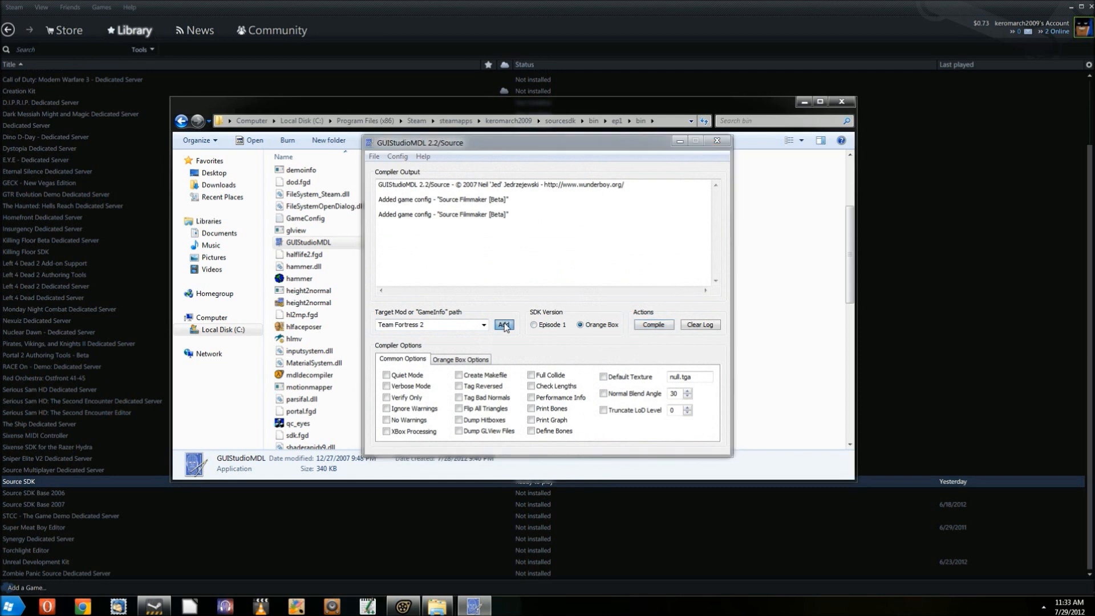
click(503, 324)
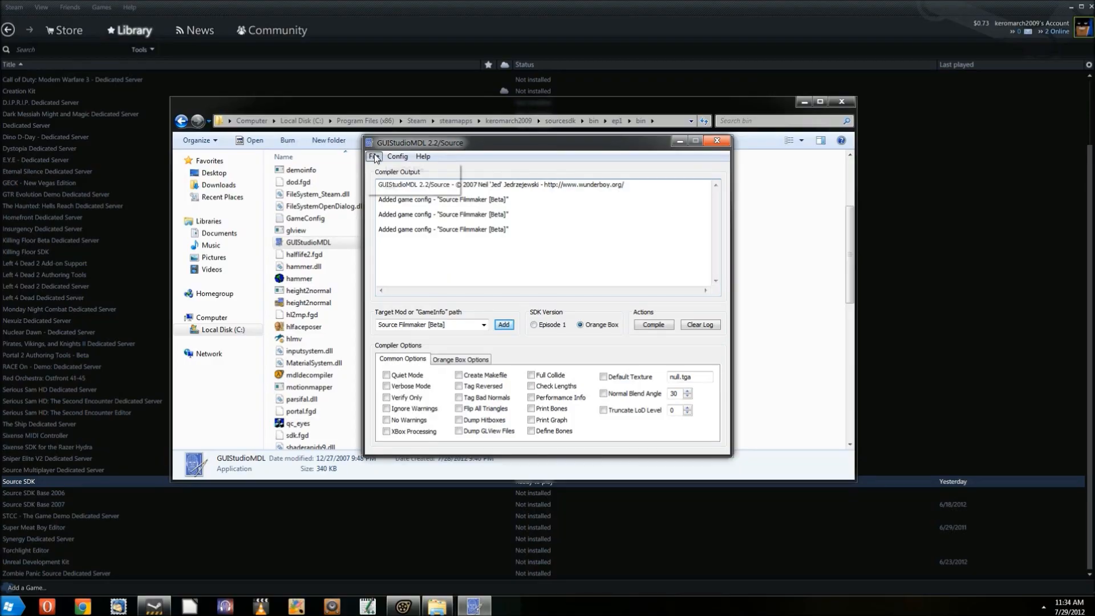
Load mdldecompiler.qc, compile it, and inspect the unknown-flex error line in the output
click(374, 155)
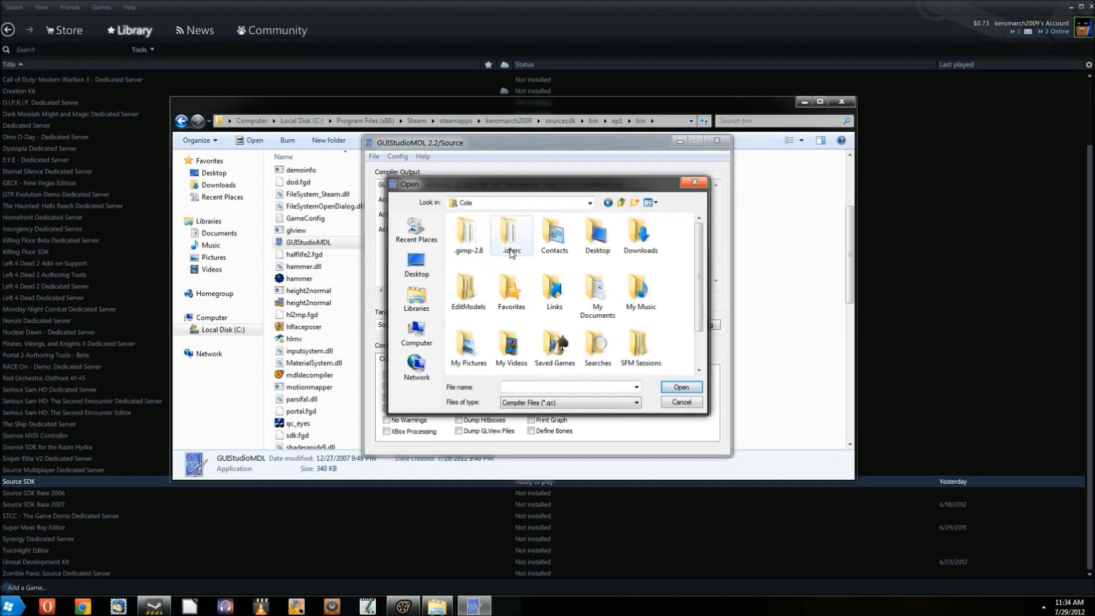
mouse_move(468, 290)
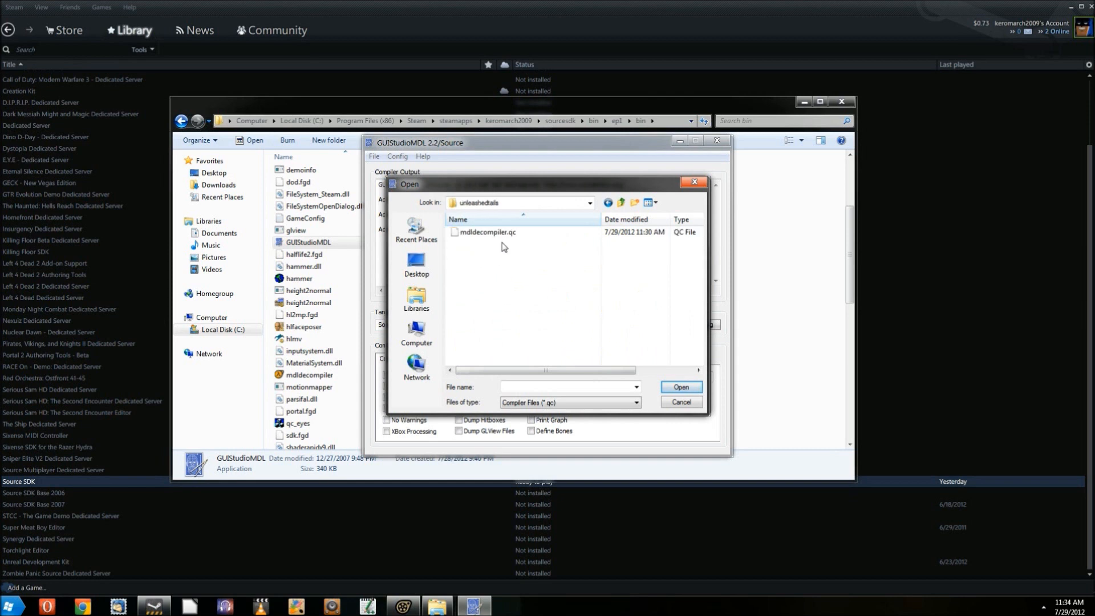
click(679, 387)
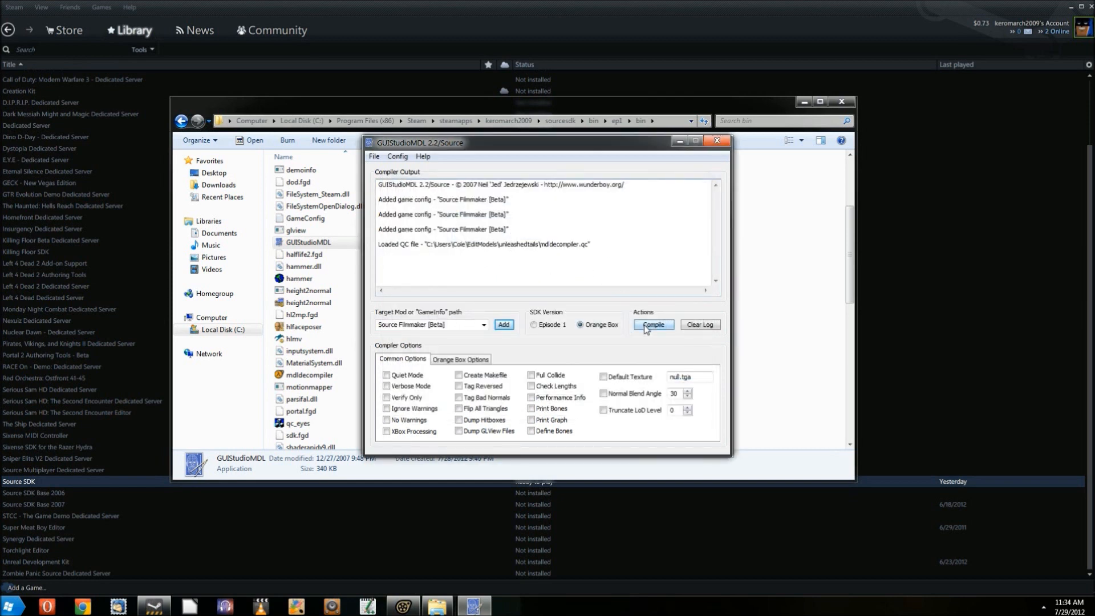
click(653, 326)
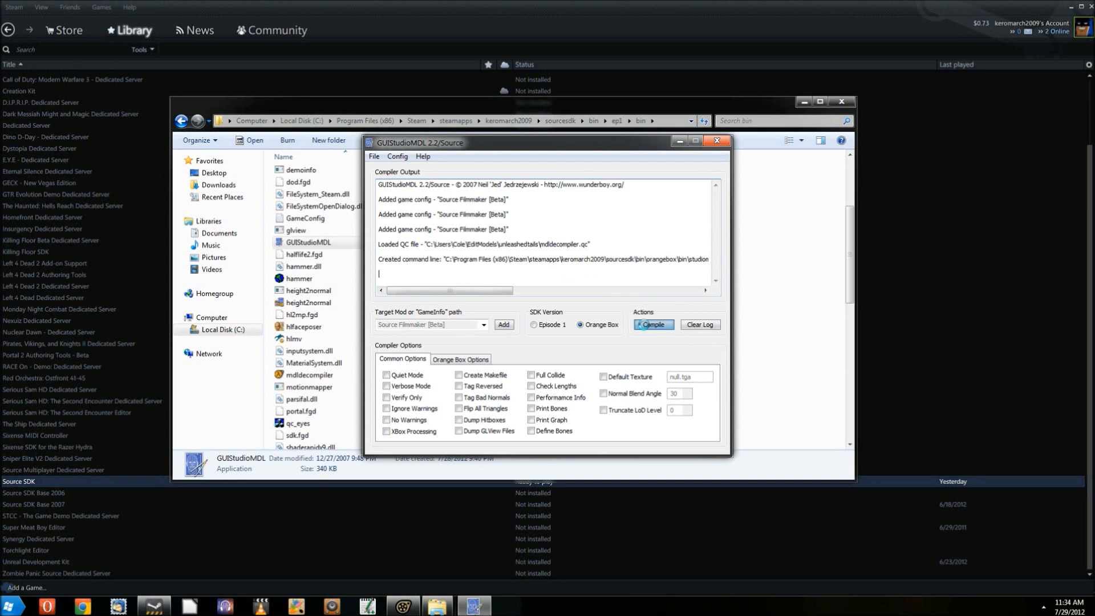
click(651, 324)
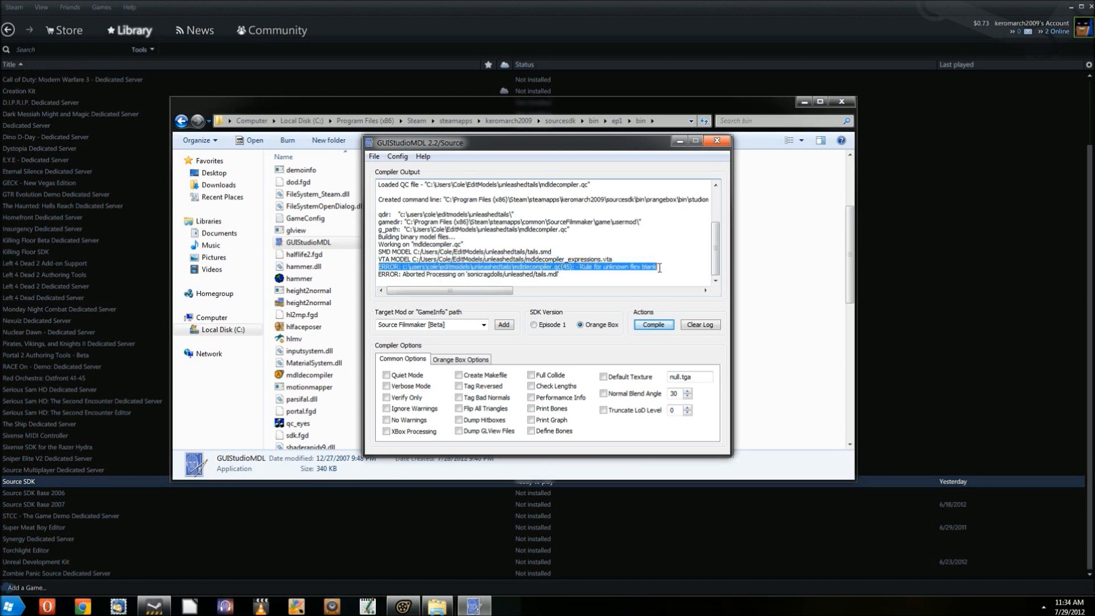
click(652, 324)
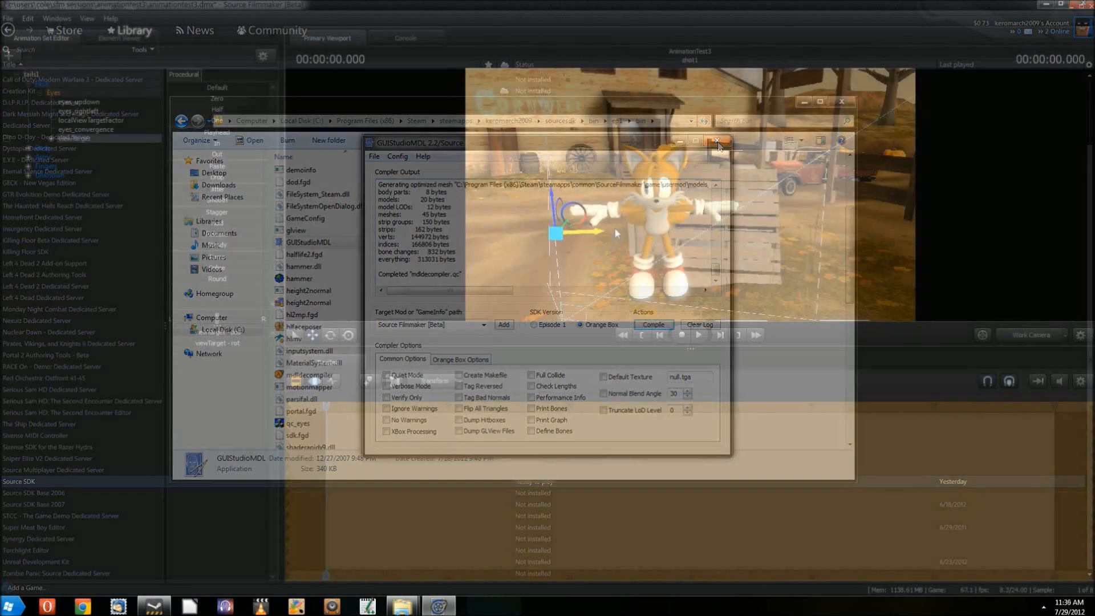
Select Source Filmmaker in the Steam library list
click(717, 143)
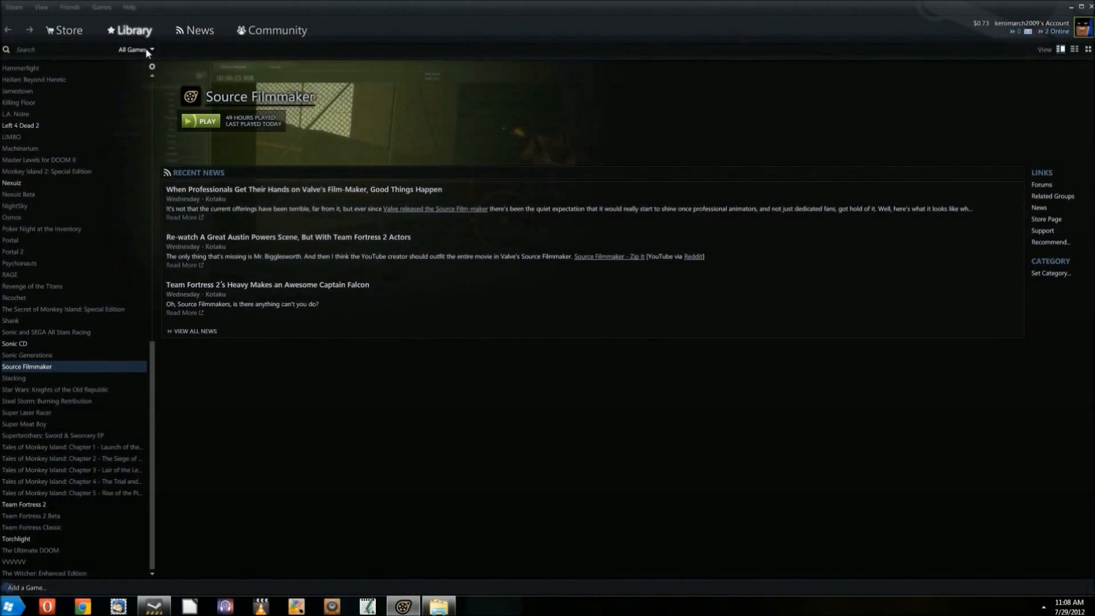
Filter the Steam library to Tools, then open the extracted StudioCompiler folder in Downloads
click(134, 49)
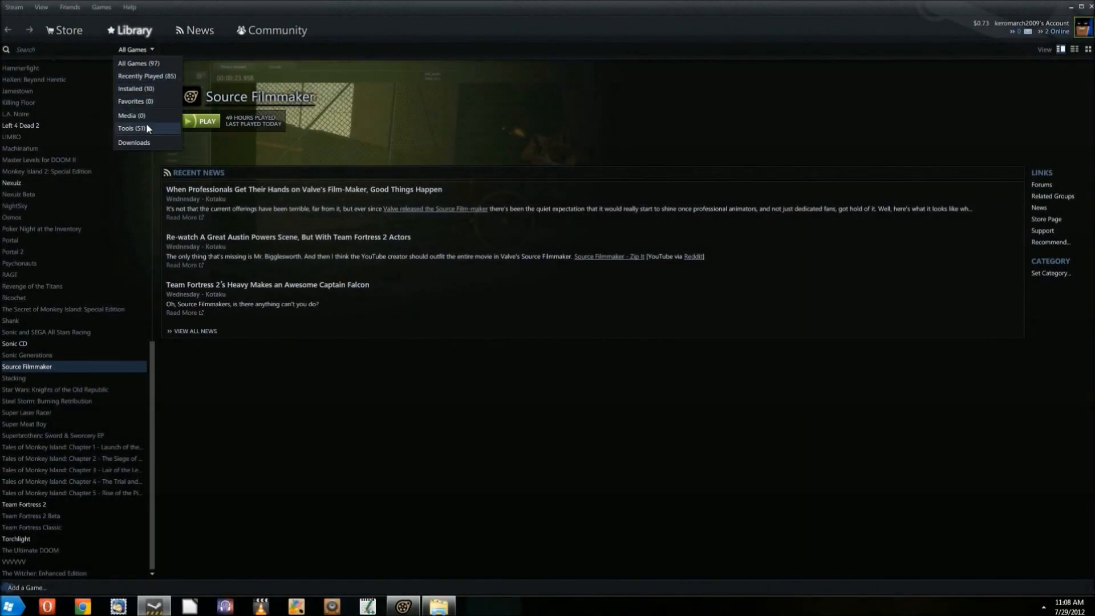
click(125, 128)
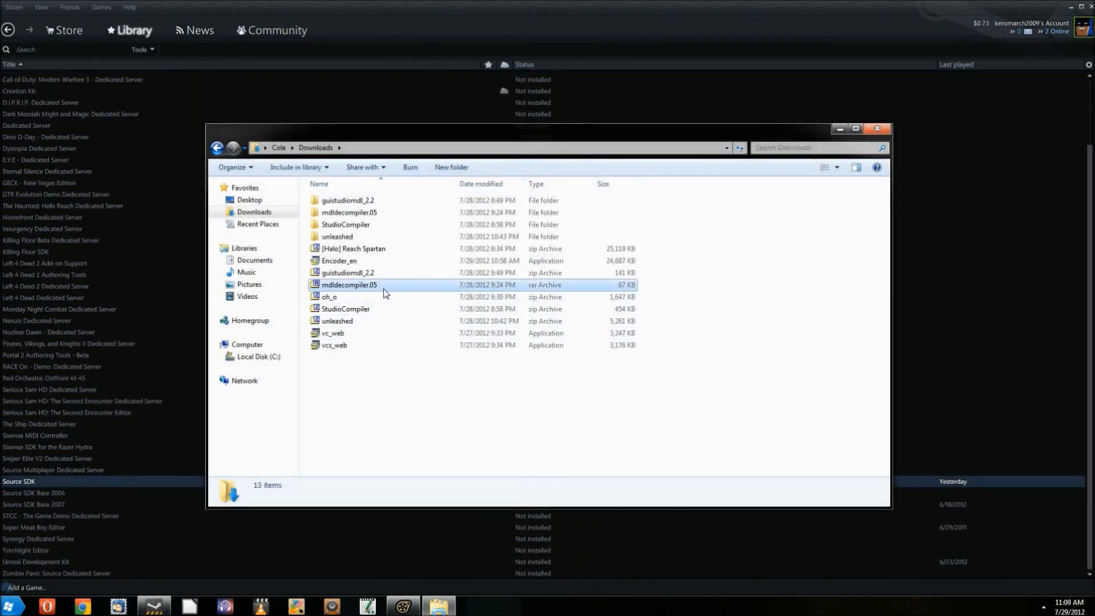
click(345, 309)
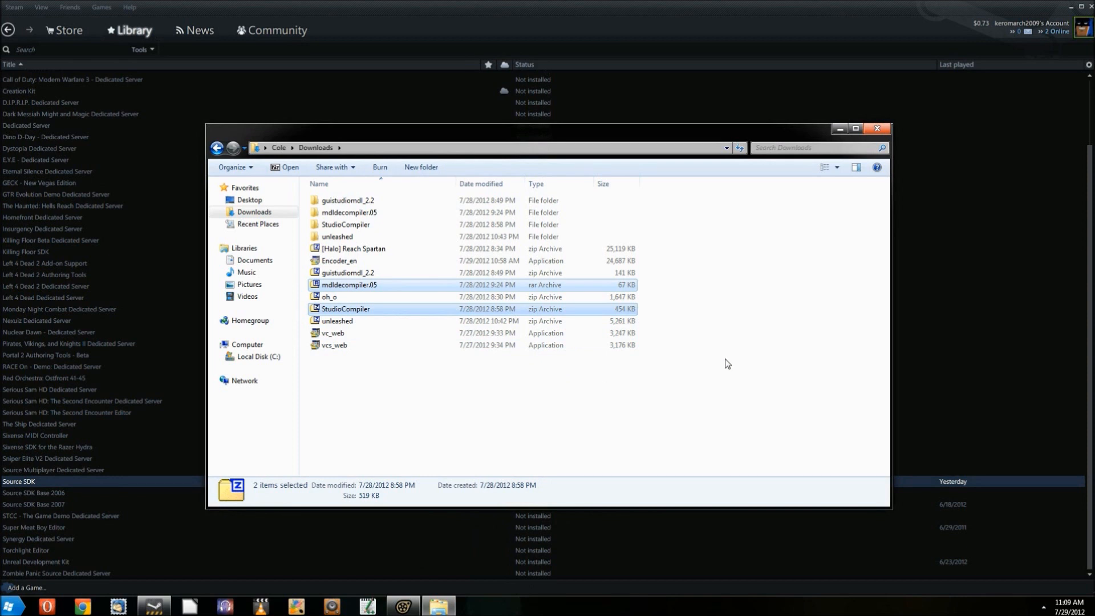
mouse_move(389, 217)
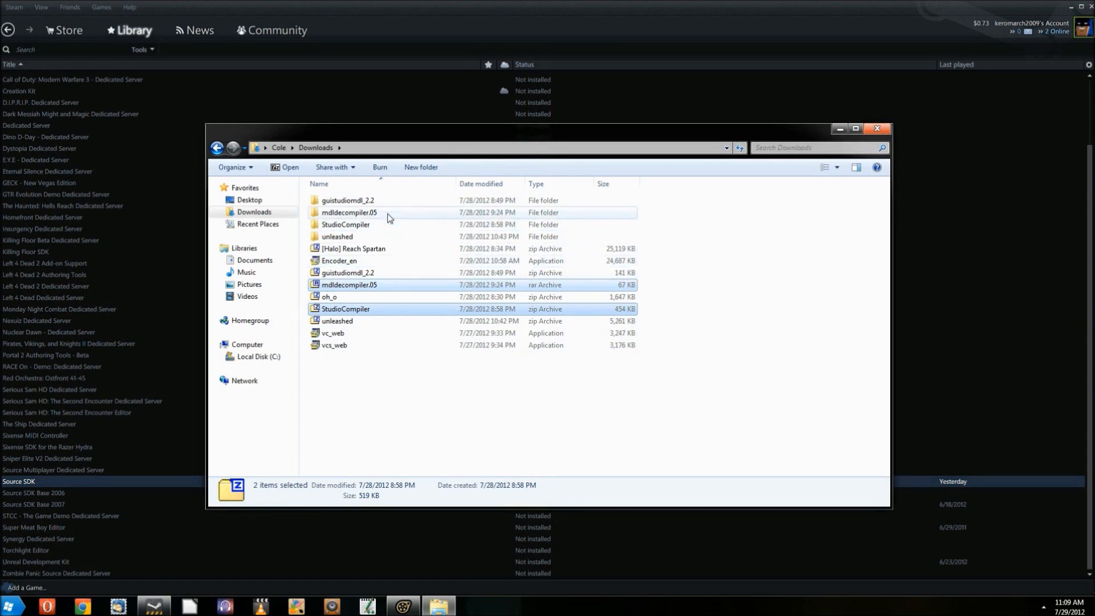
click(349, 212)
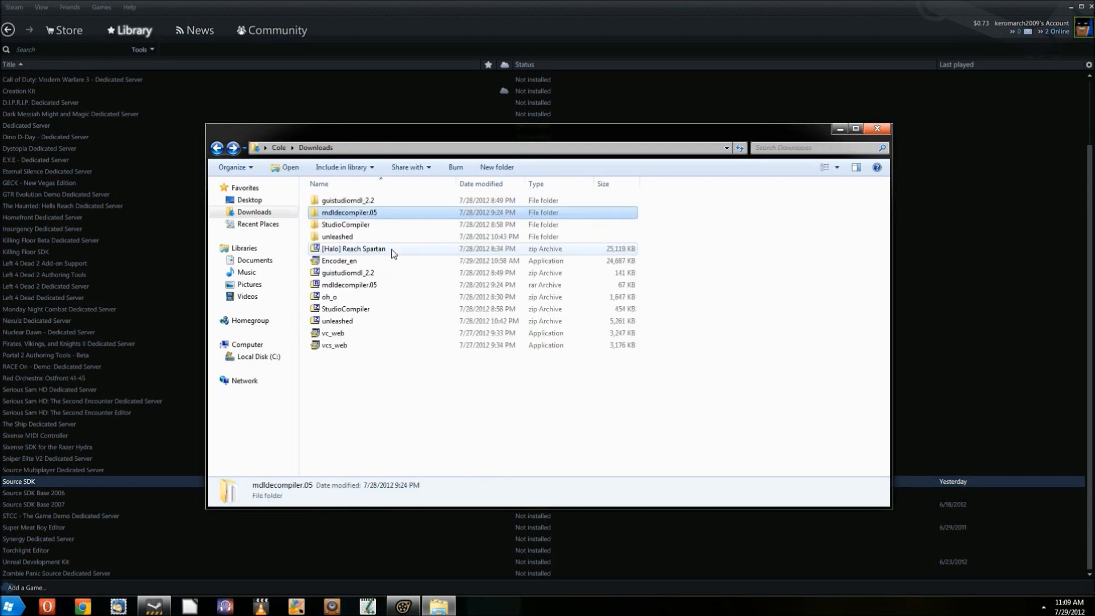
double_click(345, 224)
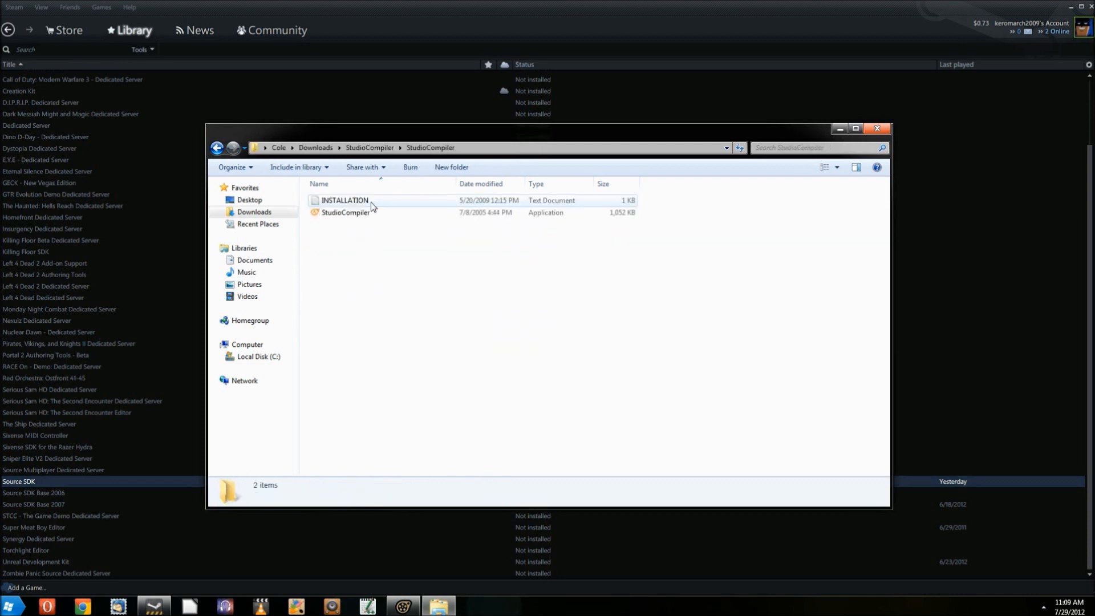
mouse_move(346, 212)
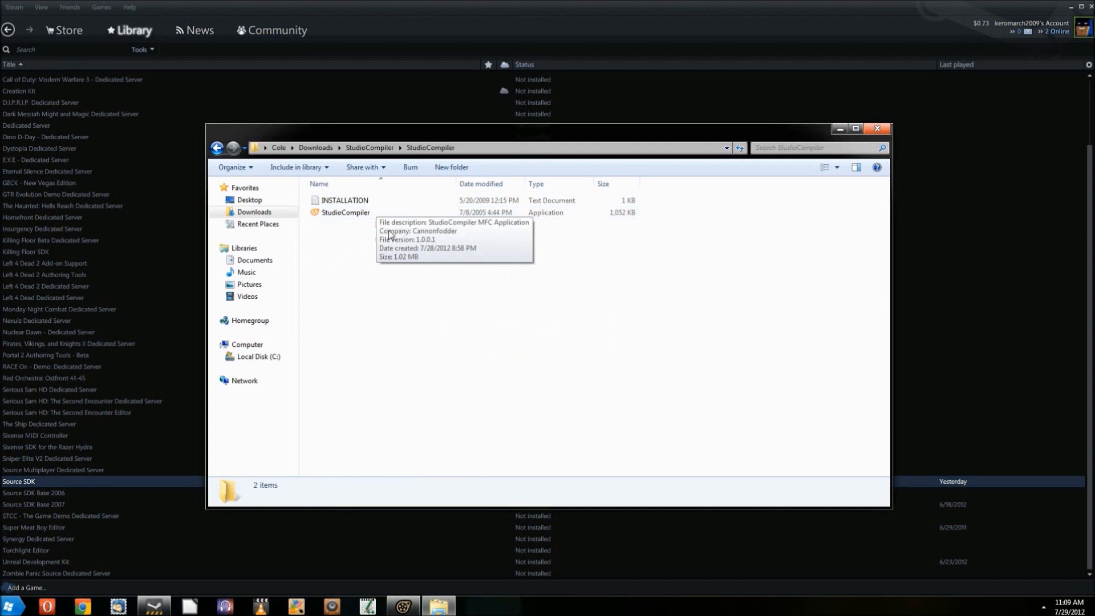
mouse_move(275, 361)
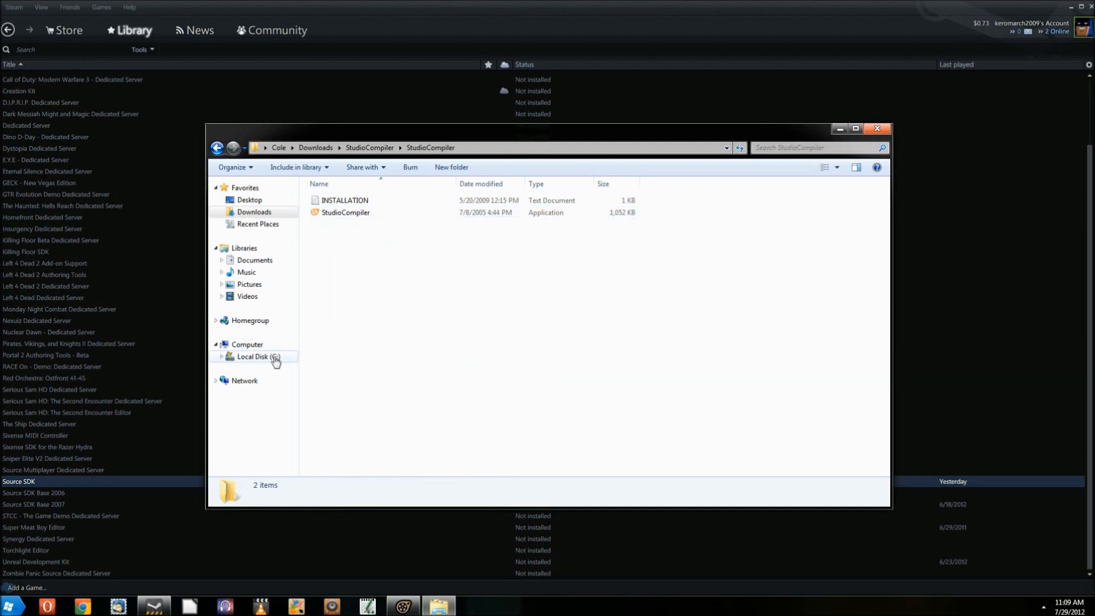
Browse to Steam\steamapps\sourcesdk\bin\ep1\bin and launch StudioCompiler
click(253, 356)
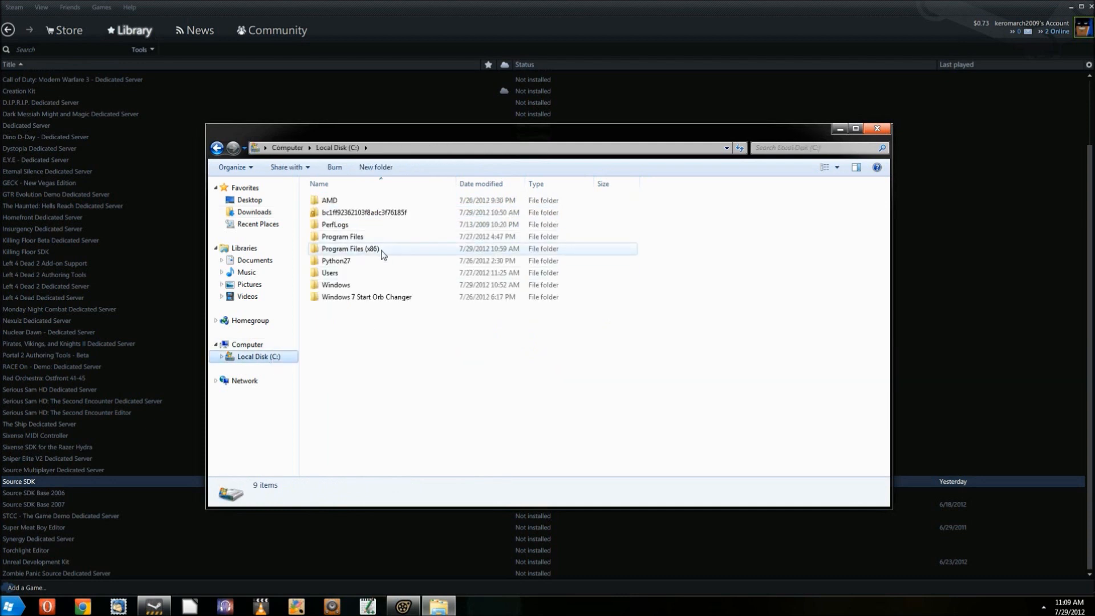
double_click(349, 249)
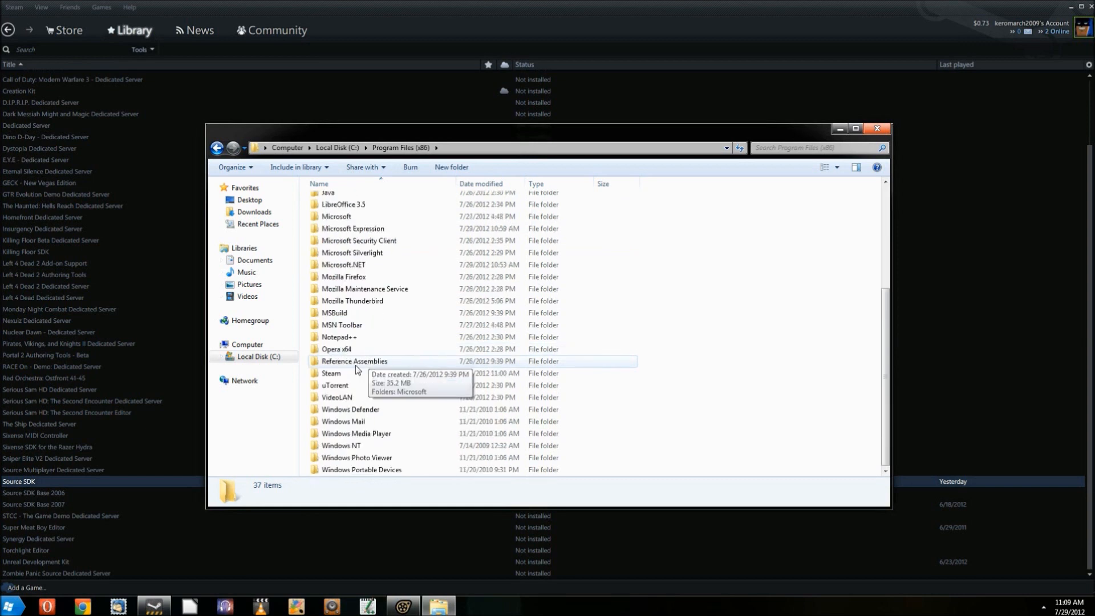
double_click(331, 373)
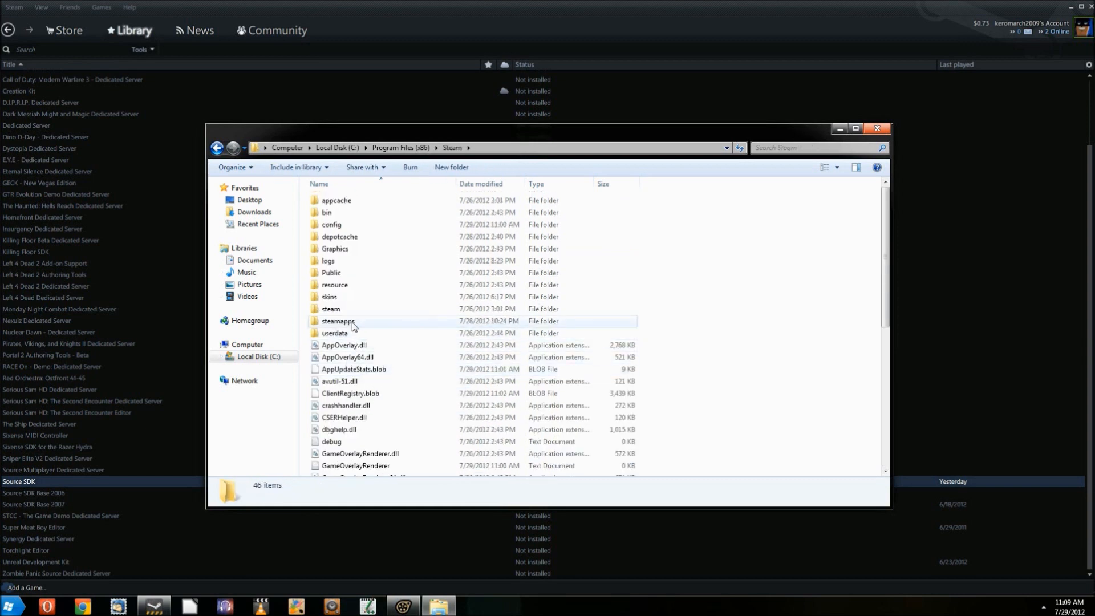
double_click(338, 321)
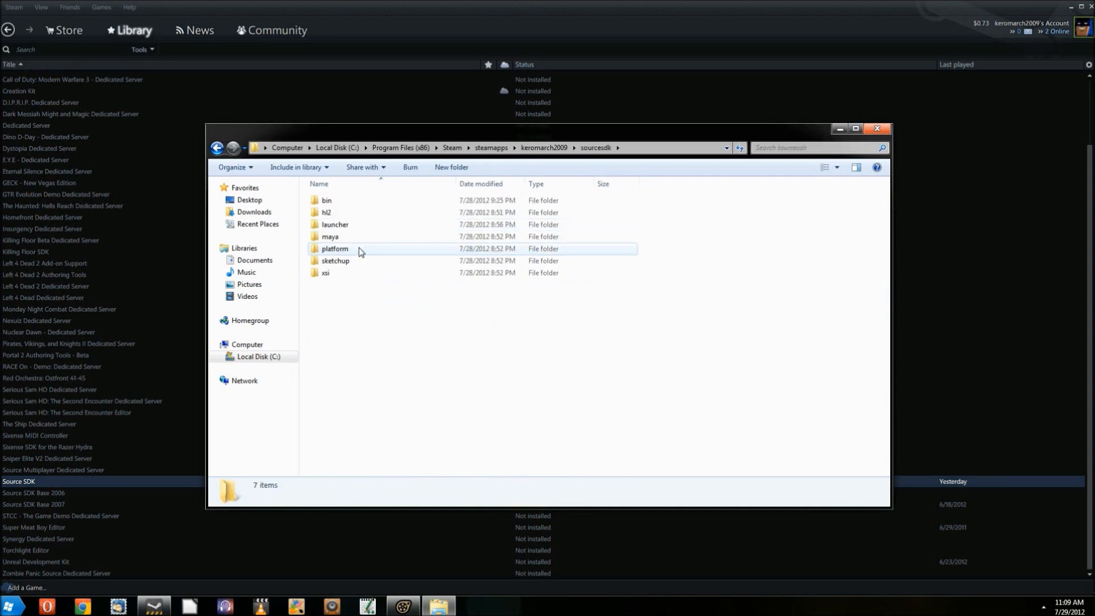
double_click(335, 200)
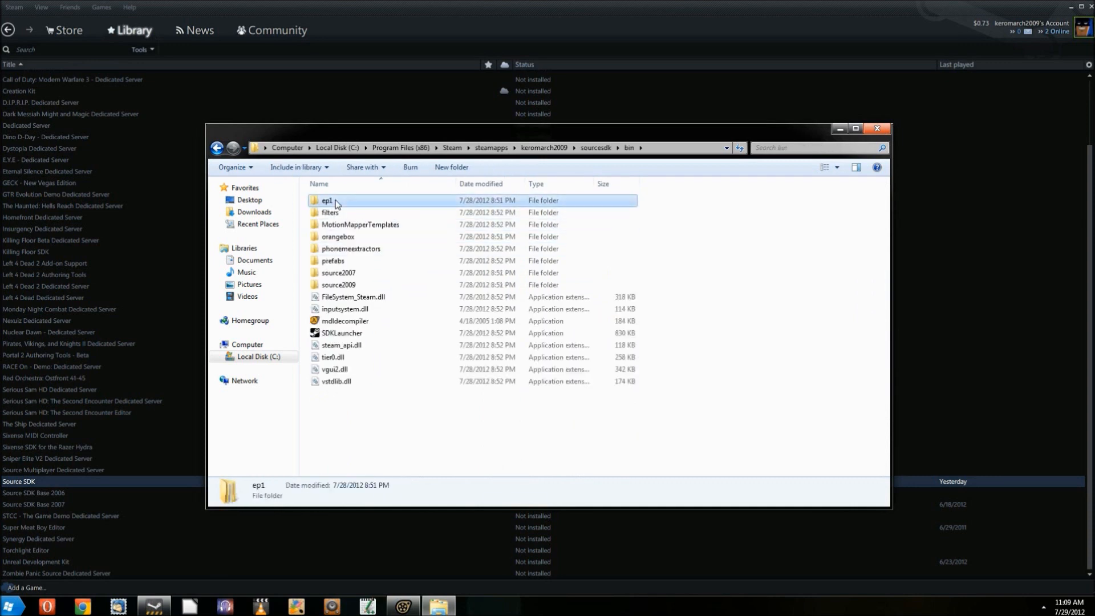
double_click(327, 201)
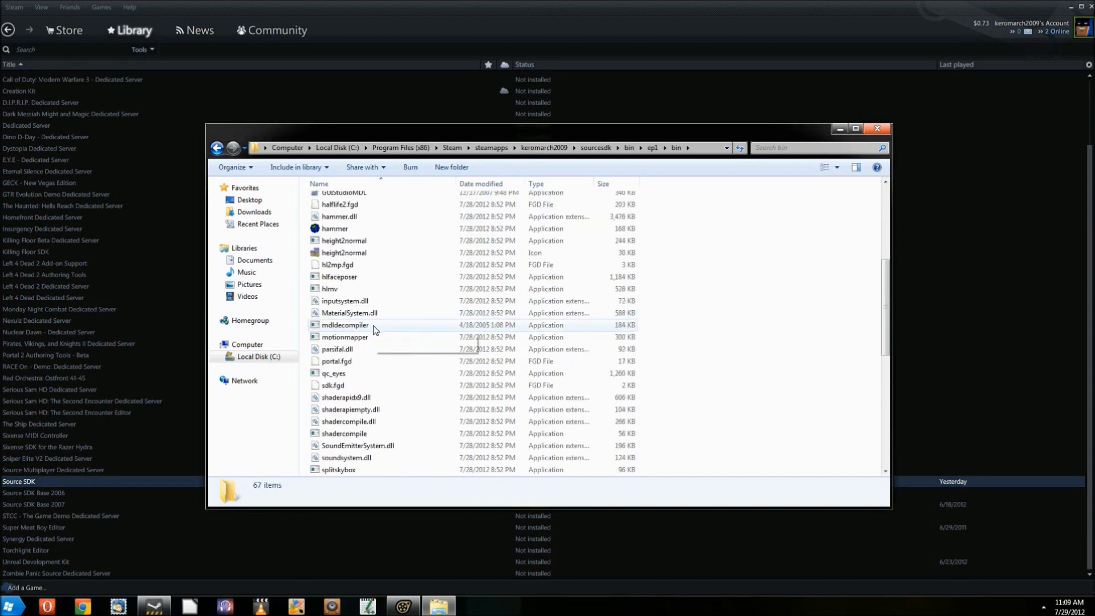
double_click(345, 324)
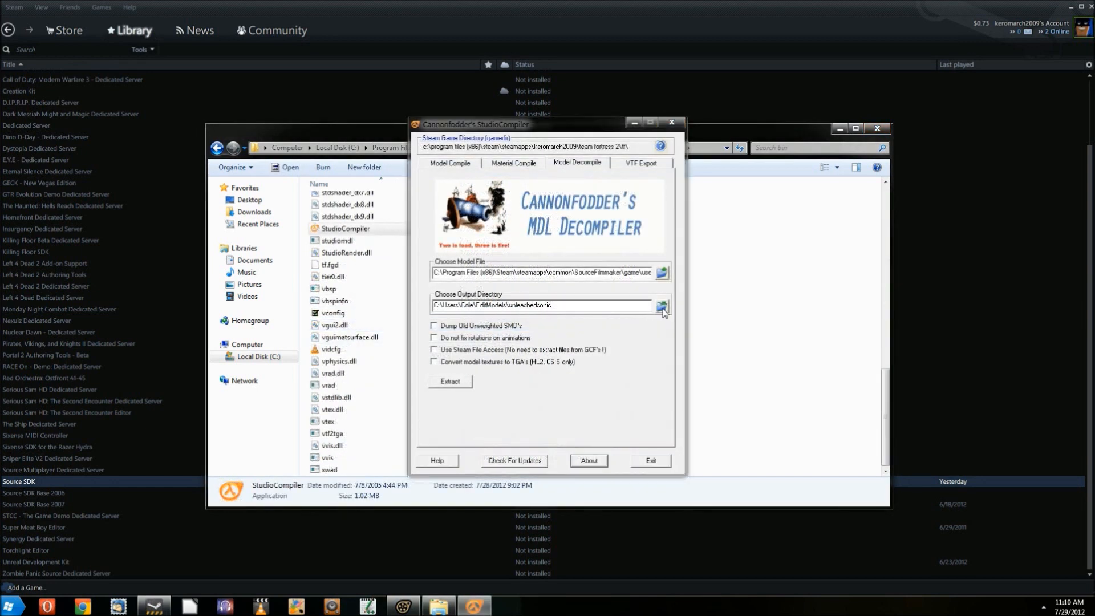
Create an unleashedtails folder in EditModels and select it as the output directory
click(662, 307)
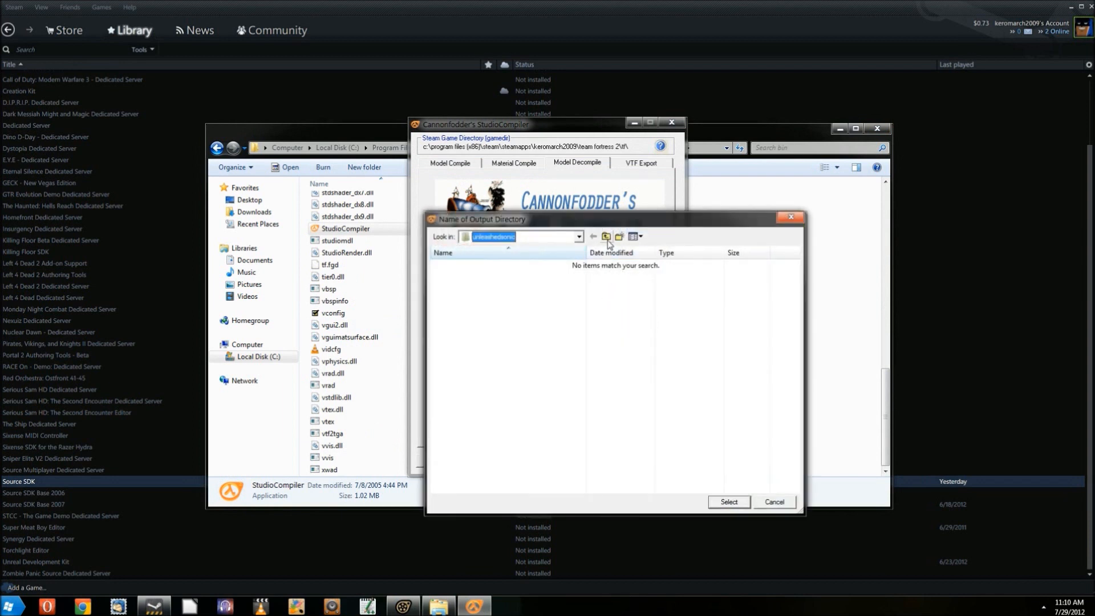
click(619, 237)
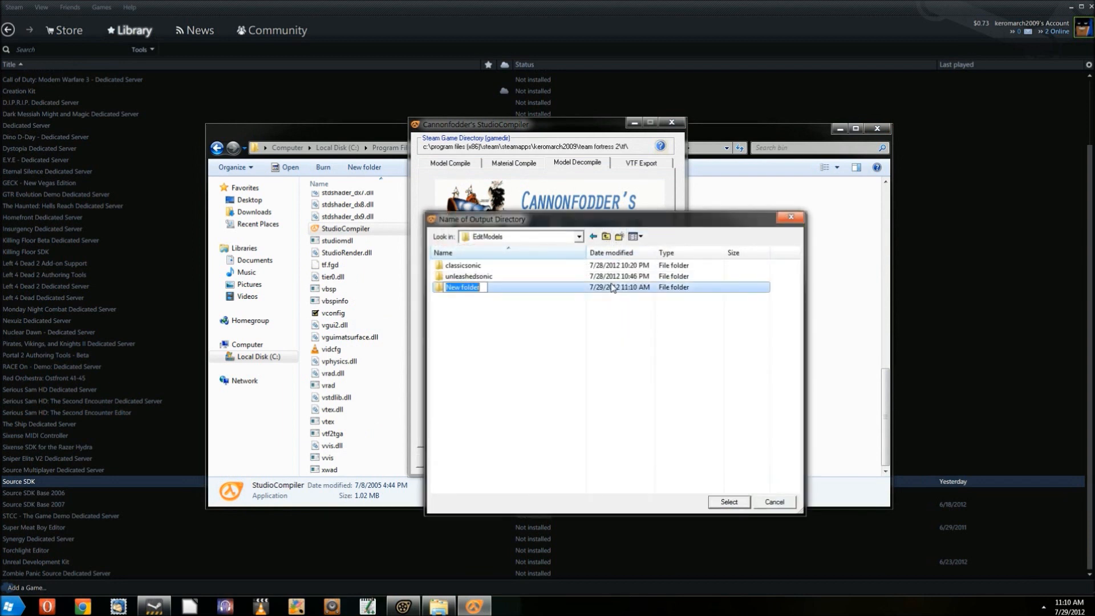
text(unleashedtails)
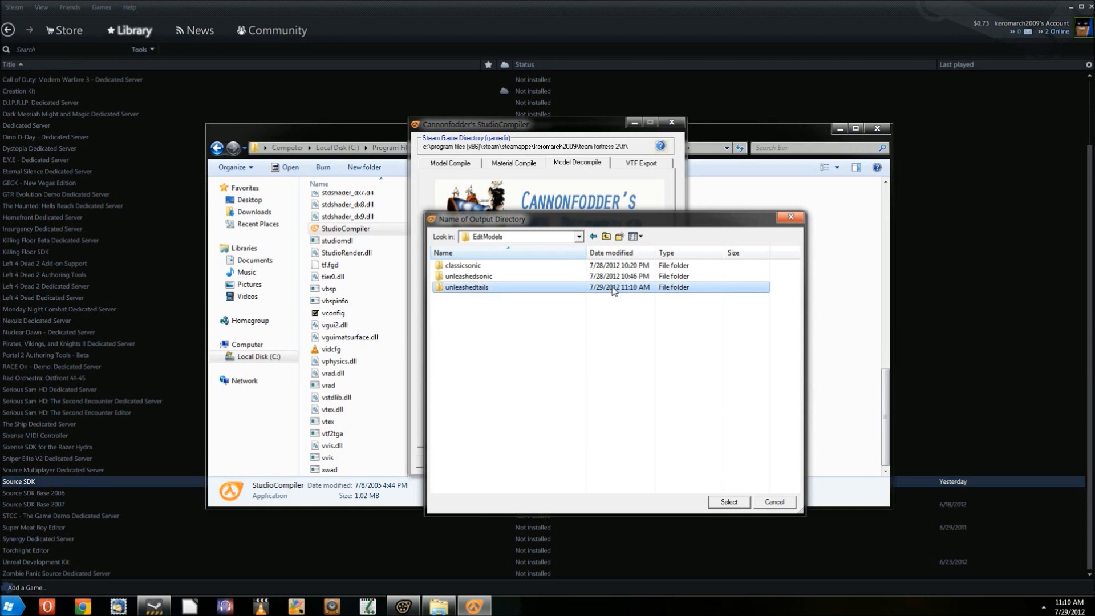
double_click(466, 287)
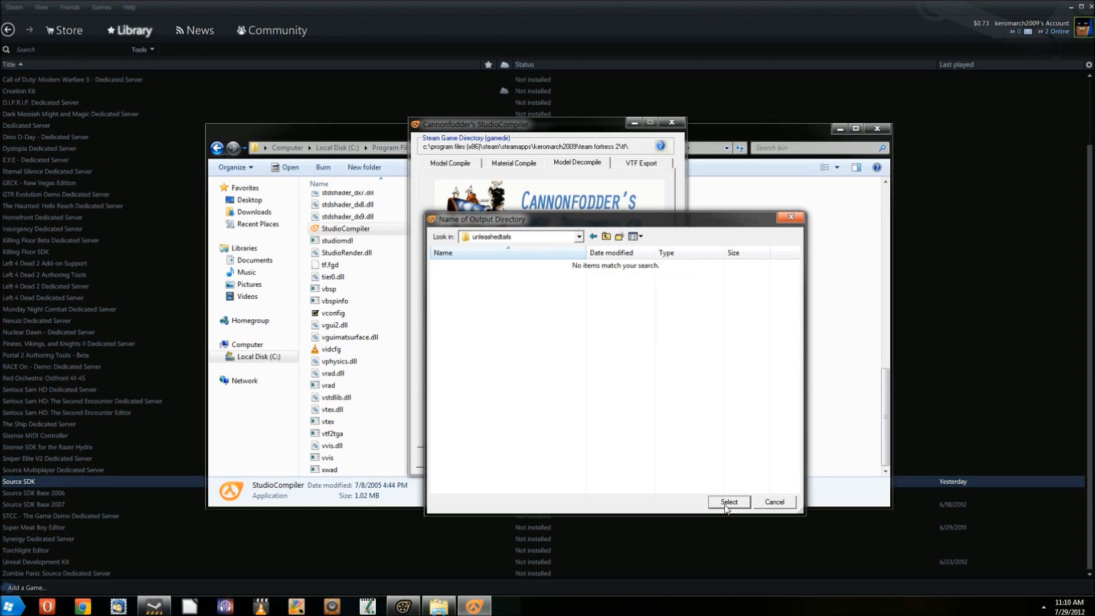
click(728, 501)
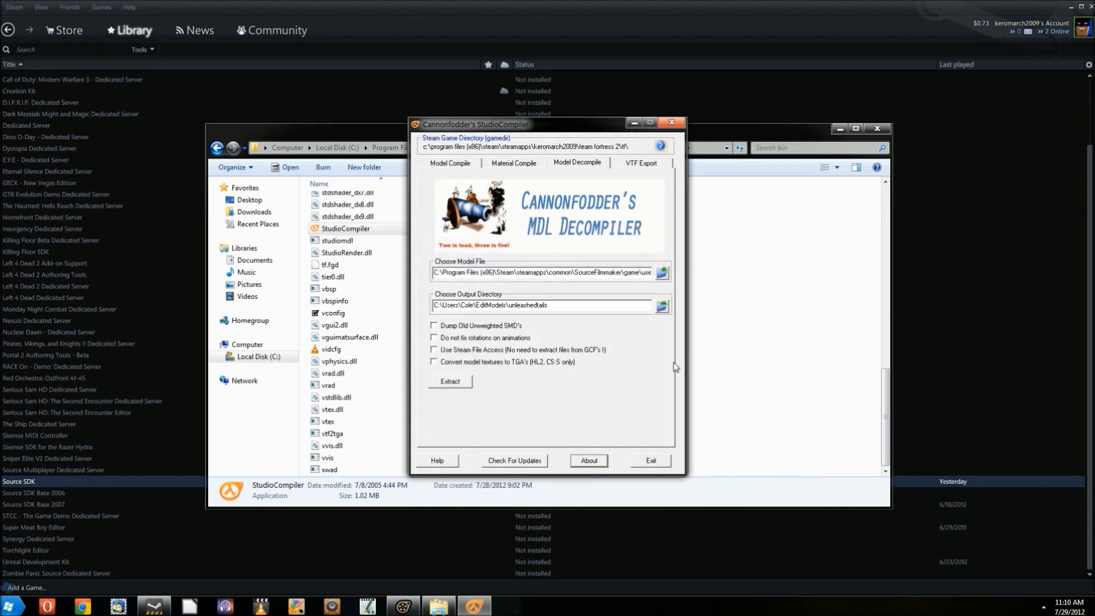
Choose the Tails model file from the unleashed folder as the decompile input
click(661, 273)
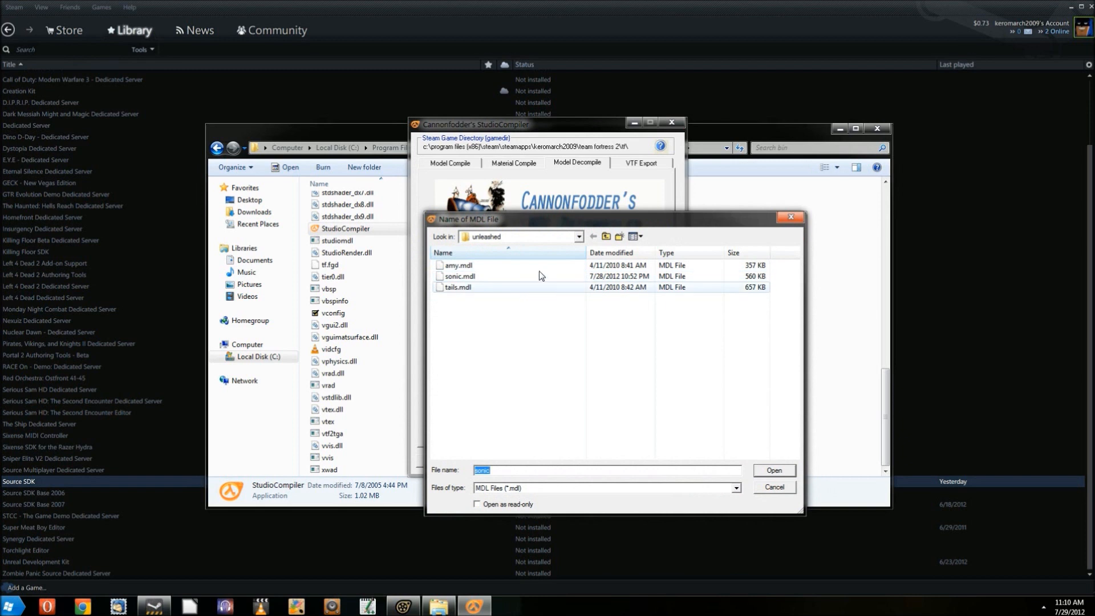
click(578, 236)
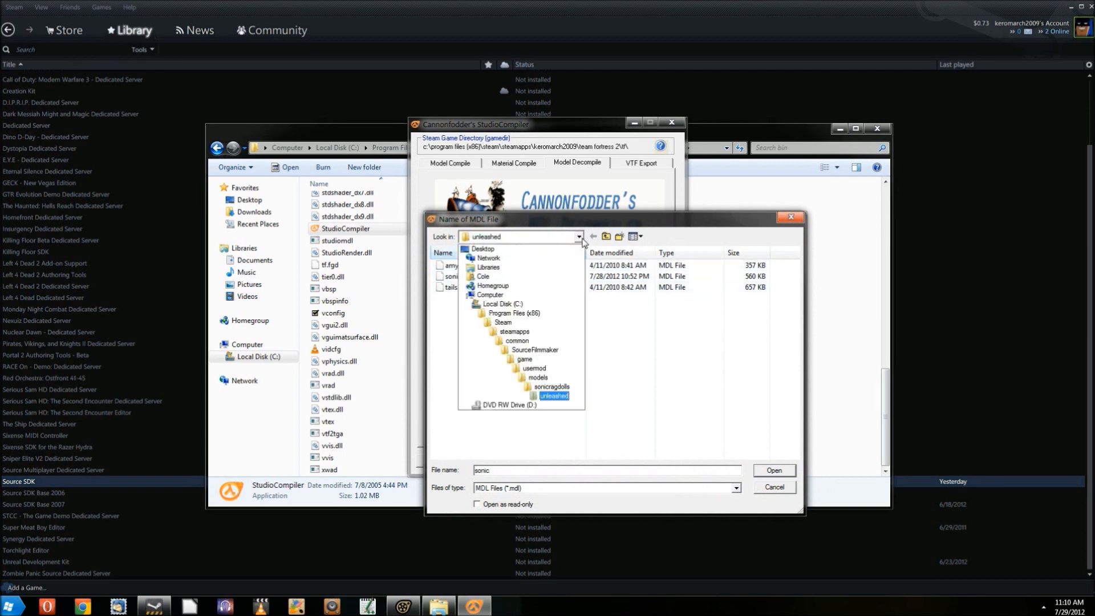
click(534, 349)
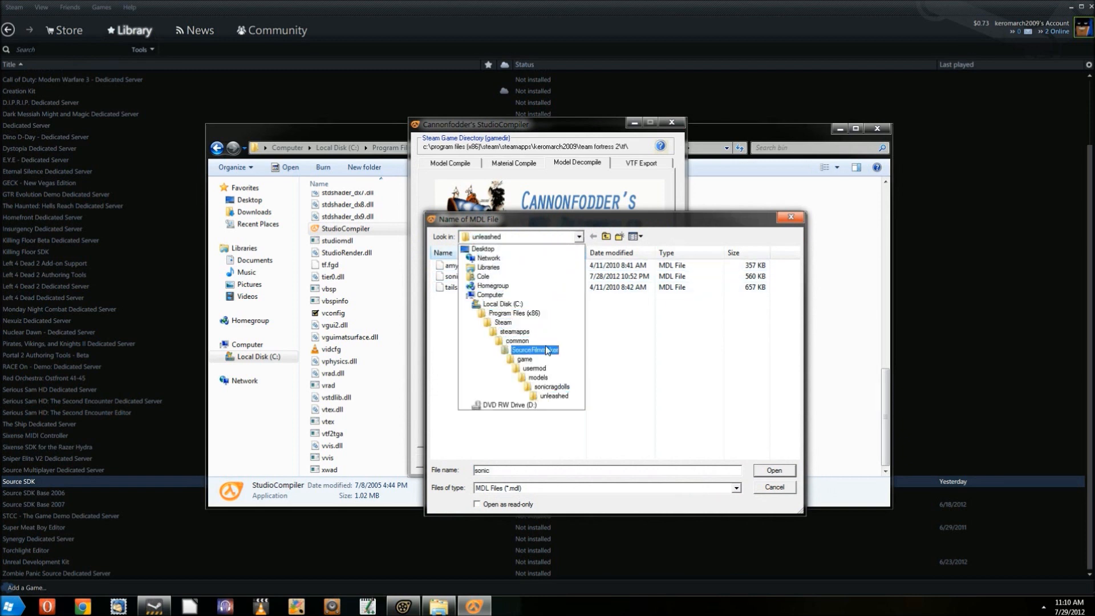
Attempt the extract, dismiss the load error, and open tails.mdl in Notepad++
click(774, 469)
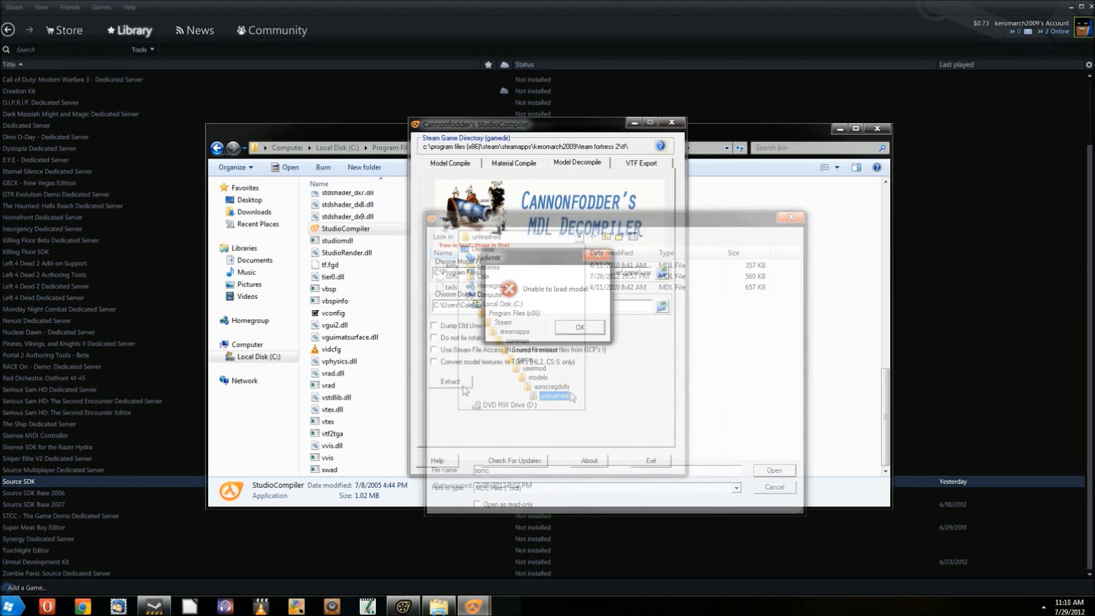
click(772, 470)
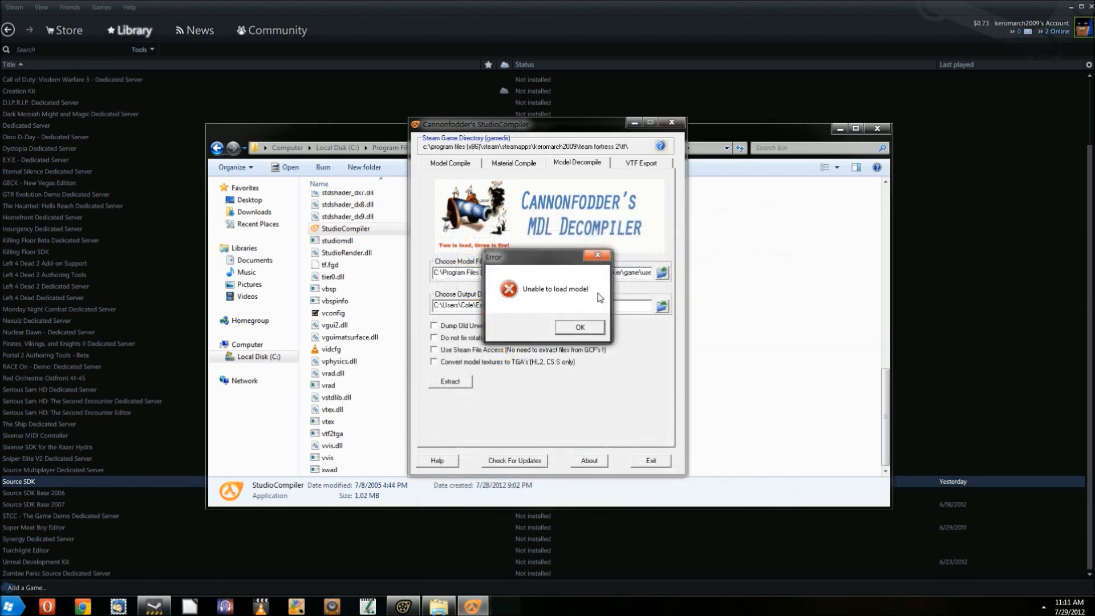
right_click(349, 370)
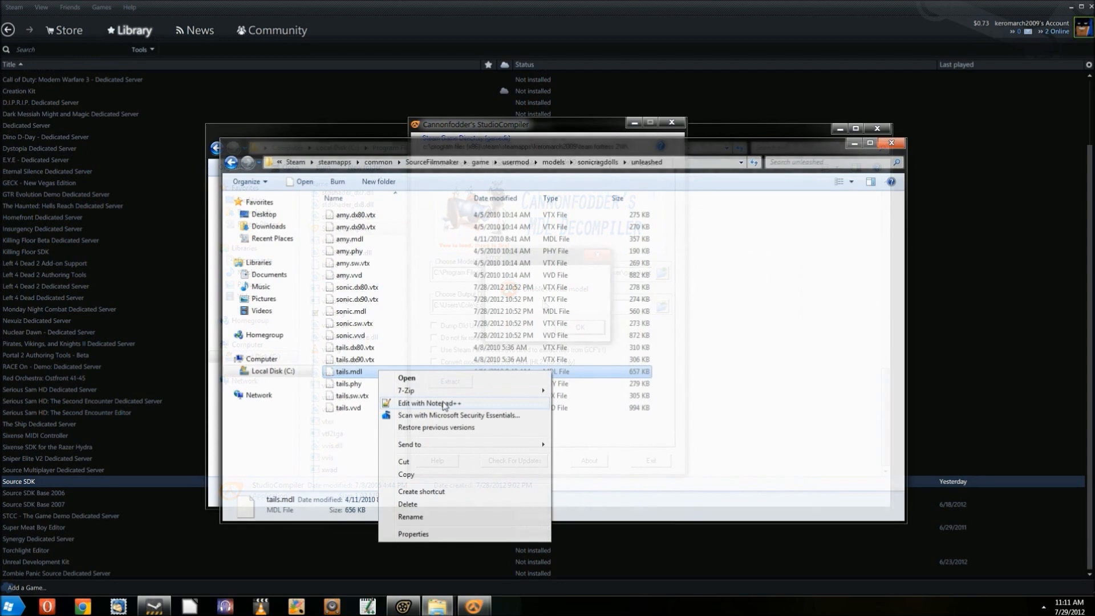
click(430, 403)
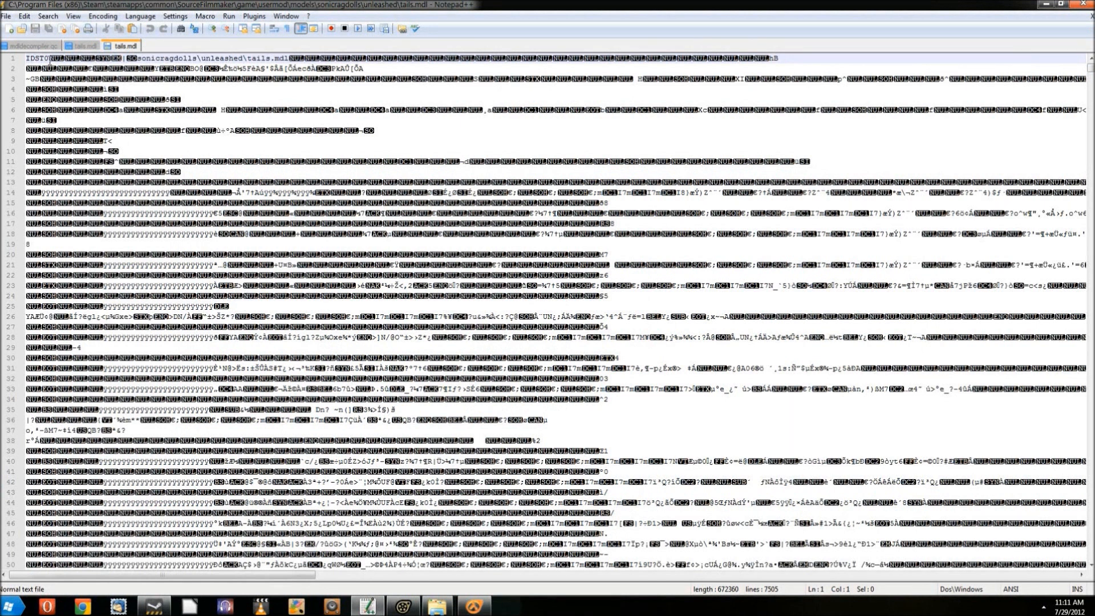